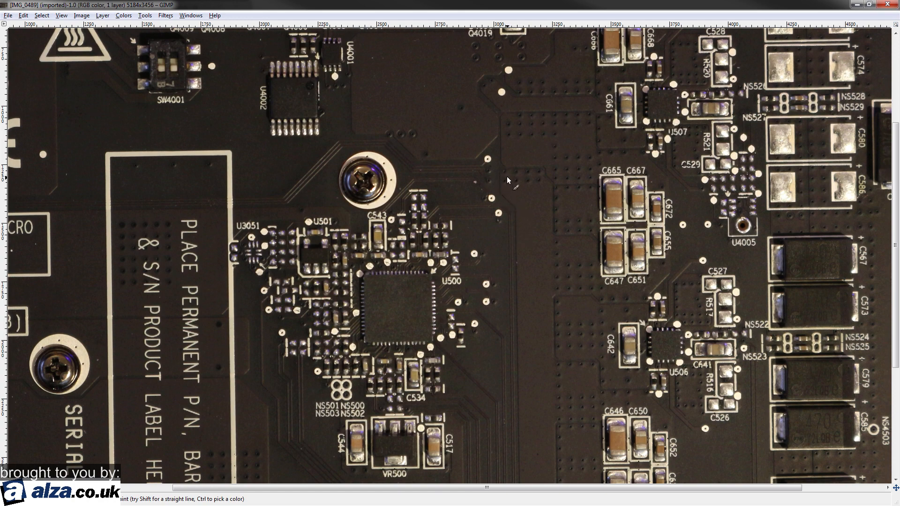
mouse_move(505, 189)
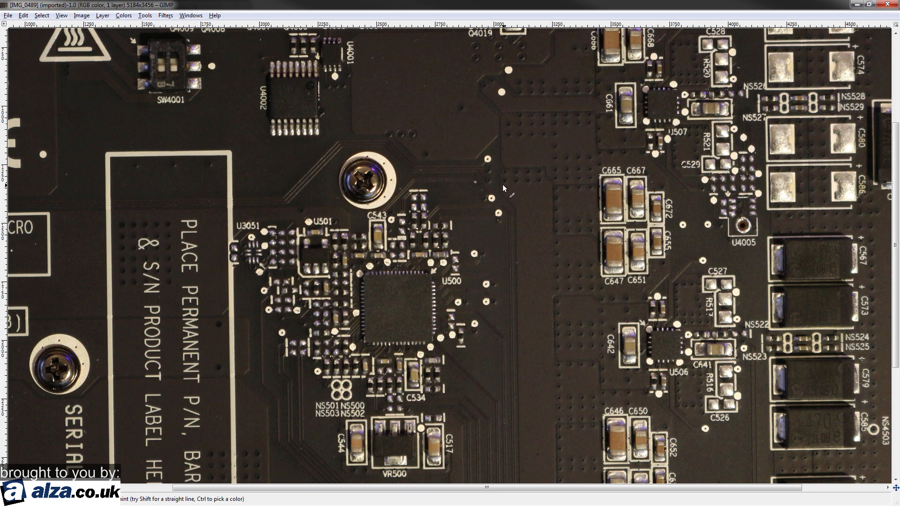
mouse_move(473, 247)
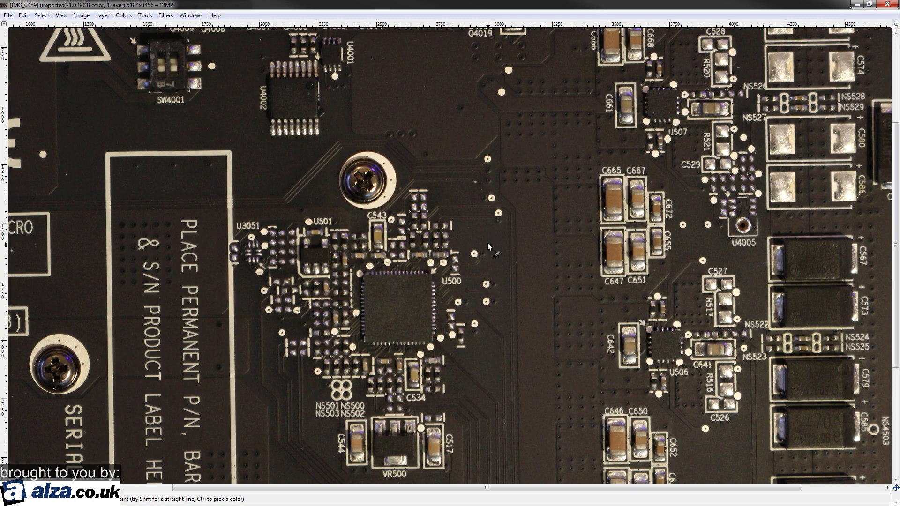
mouse_move(483, 247)
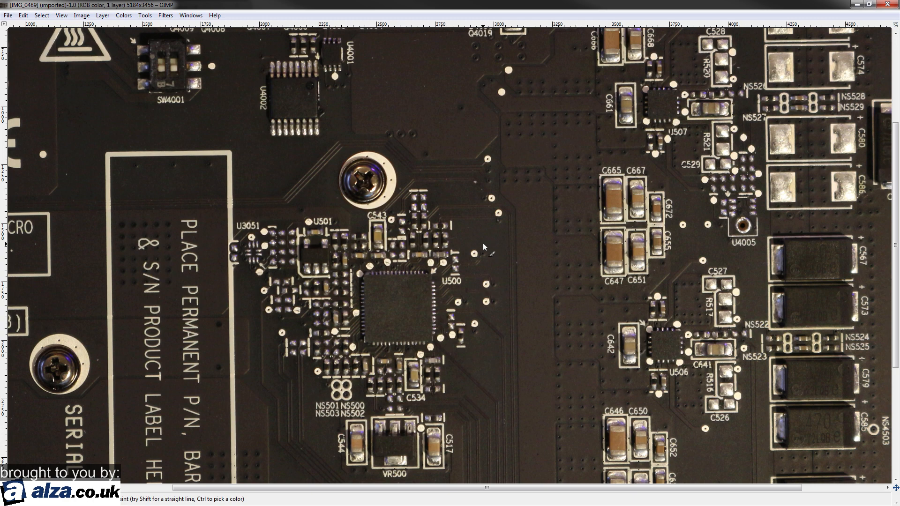
mouse_move(503, 178)
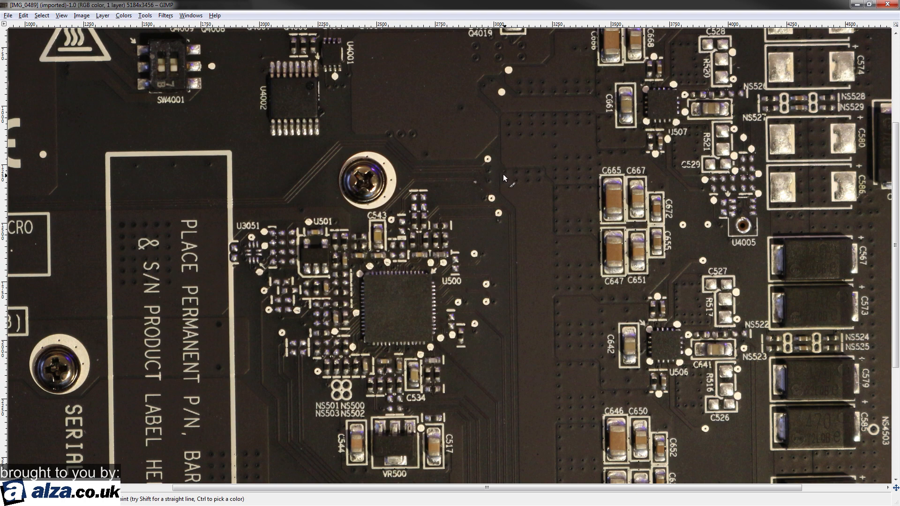
mouse_move(419, 169)
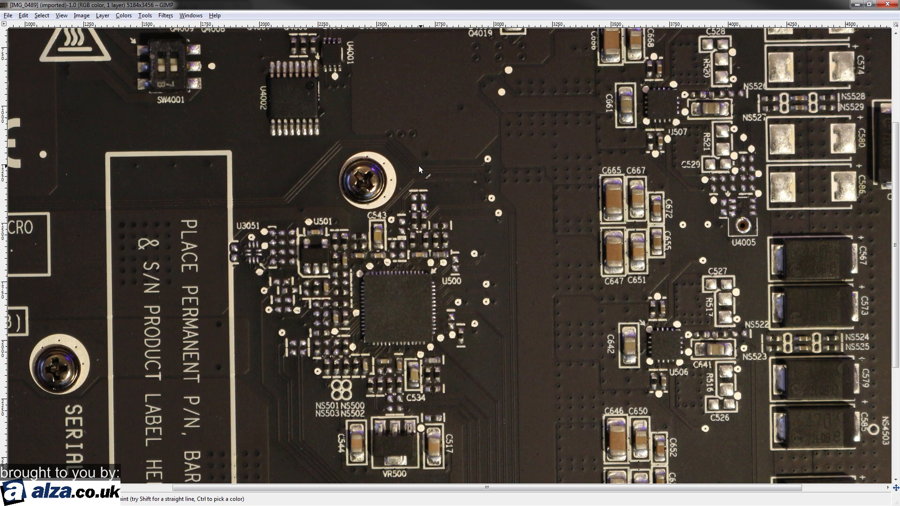
mouse_move(465, 142)
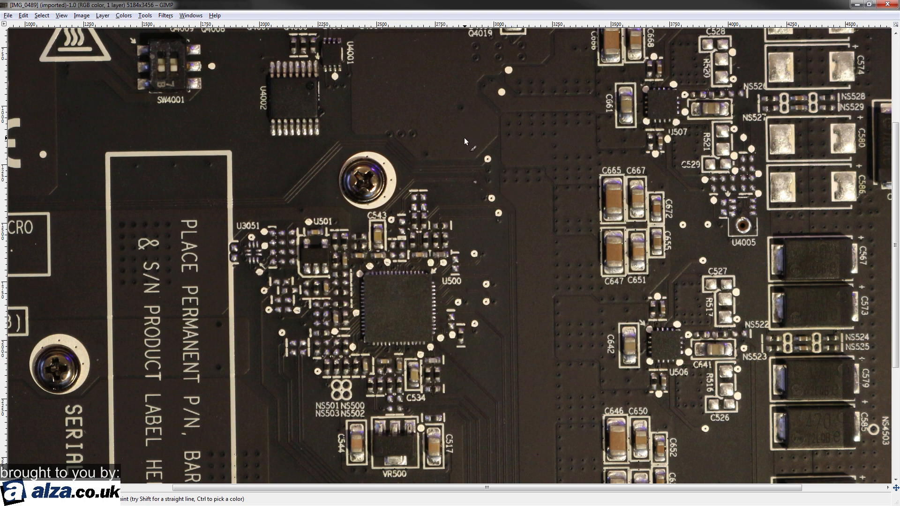
mouse_move(465, 131)
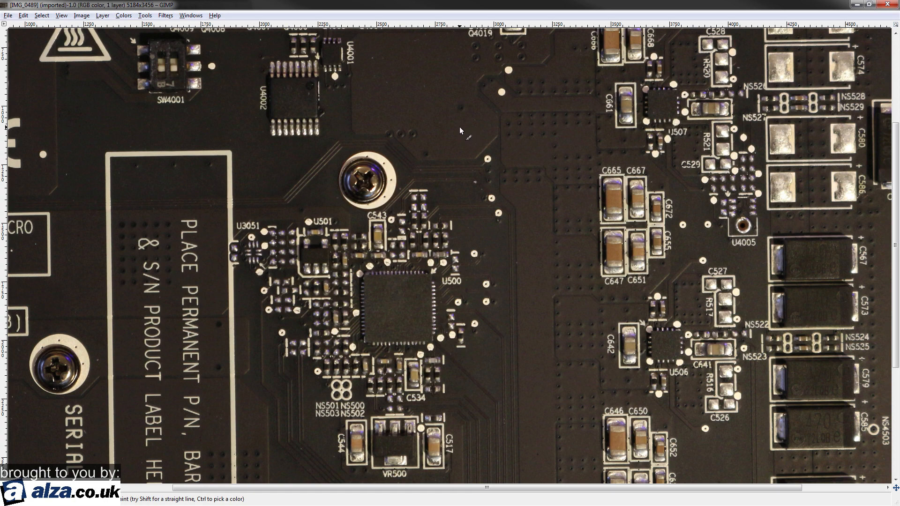
mouse_move(463, 130)
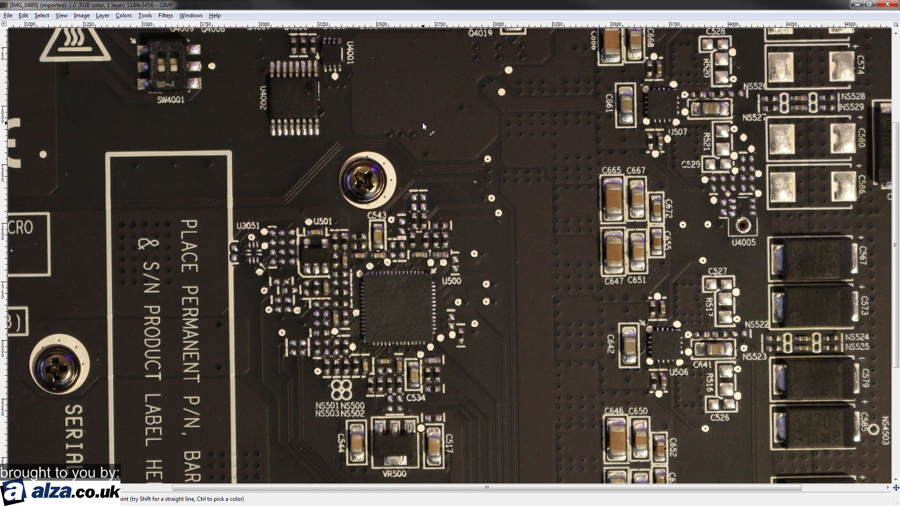
mouse_move(427, 131)
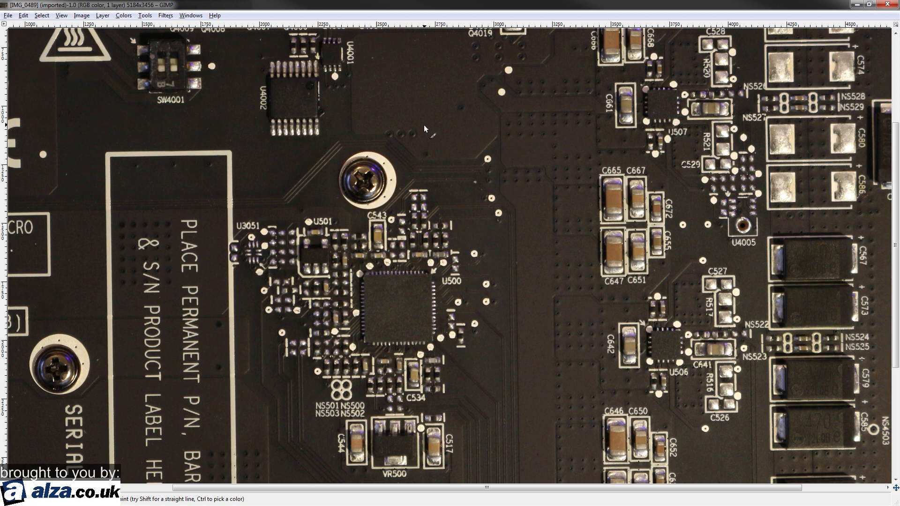
mouse_move(426, 127)
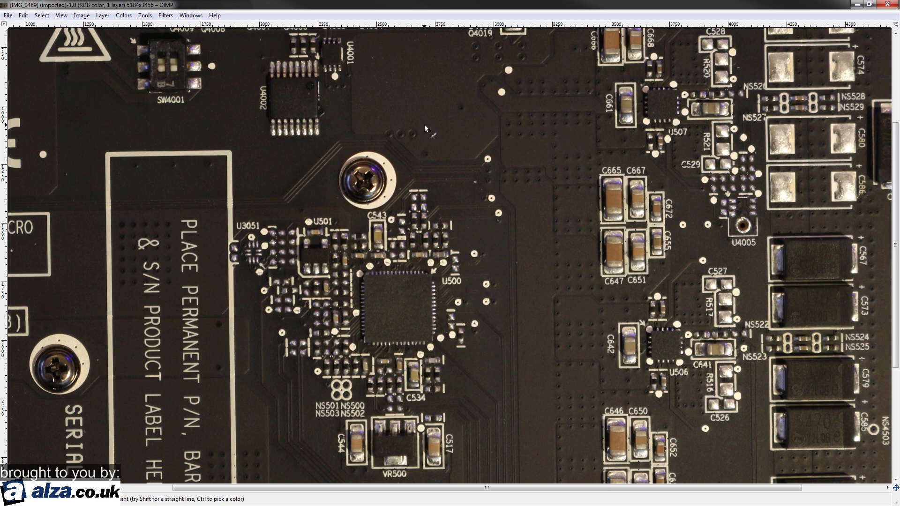
mouse_move(447, 169)
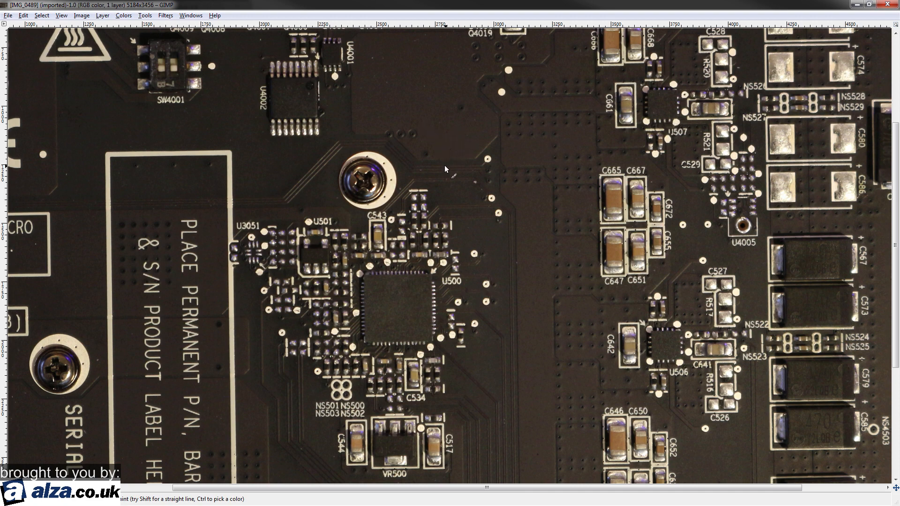
mouse_move(449, 165)
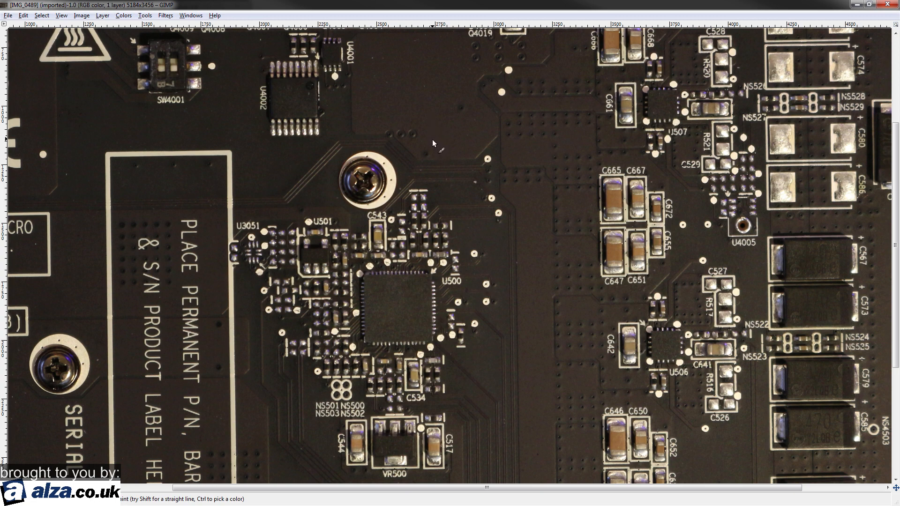
mouse_move(437, 167)
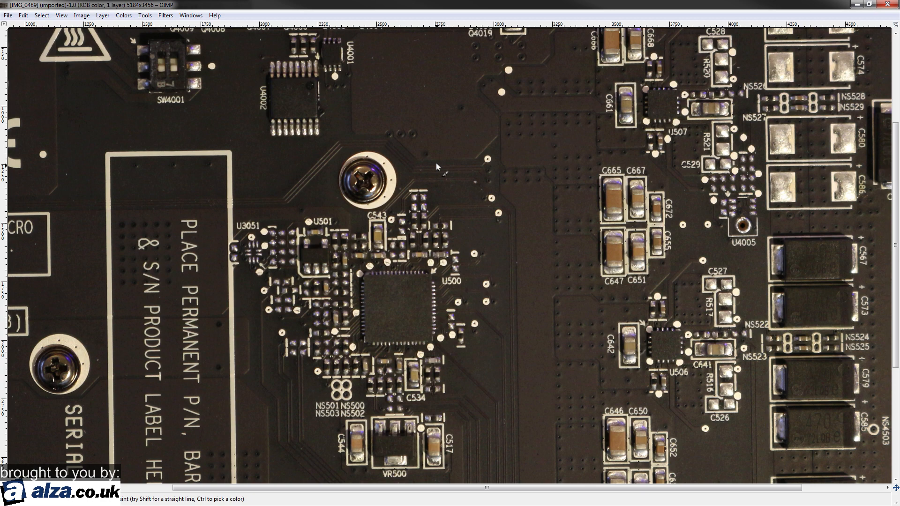
Step: Paint an orange cross over the resistor above the IR 3S217 chip and mark its pad
scroll(down, 3)
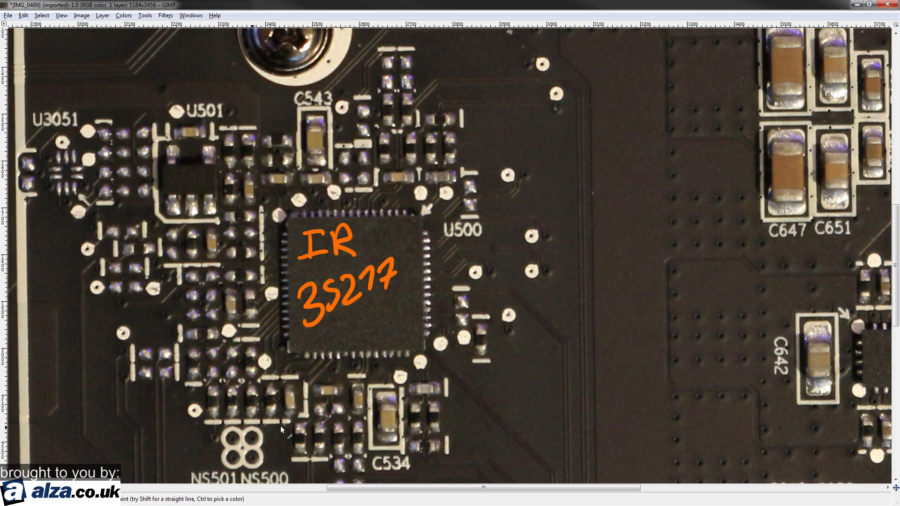
mouse_move(287, 141)
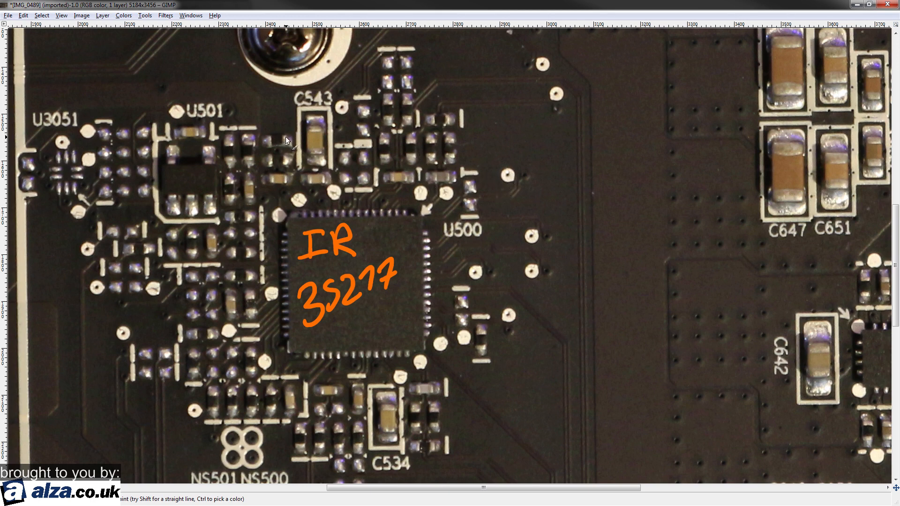
mouse_move(407, 175)
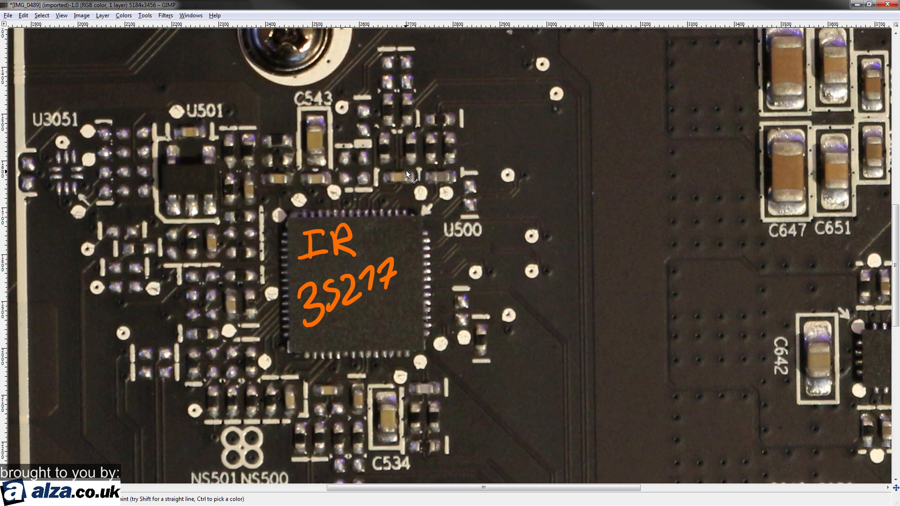
mouse_move(405, 181)
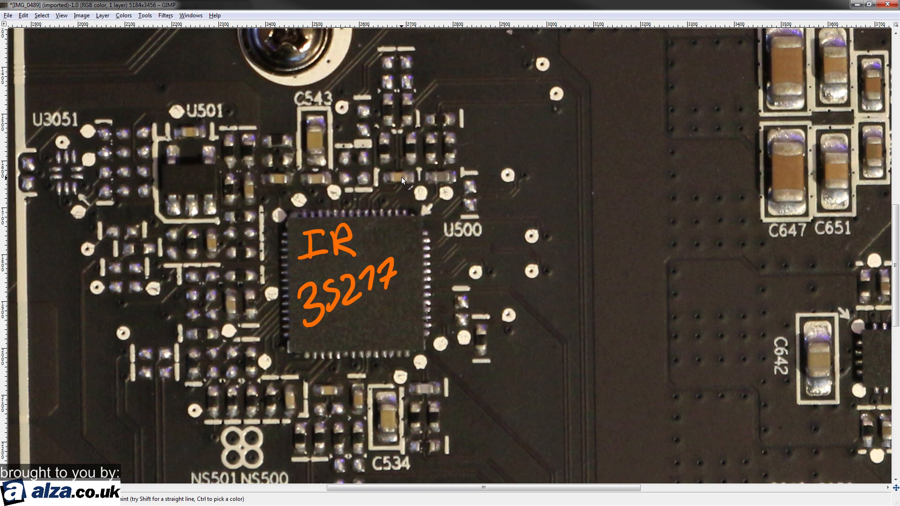
mouse_move(400, 180)
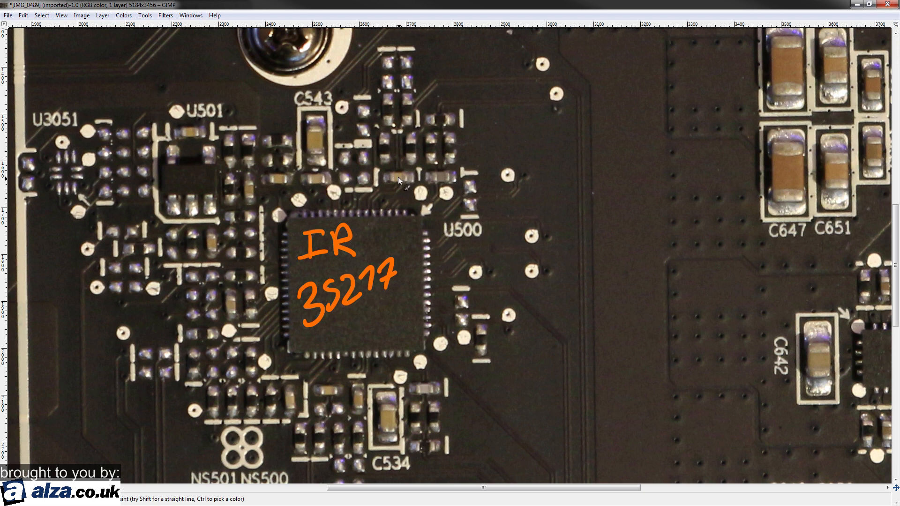
mouse_move(395, 233)
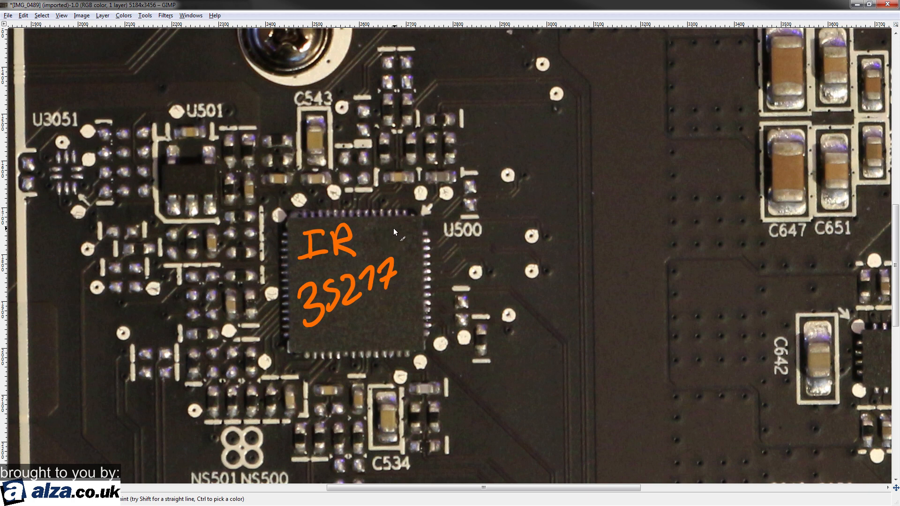
mouse_move(465, 258)
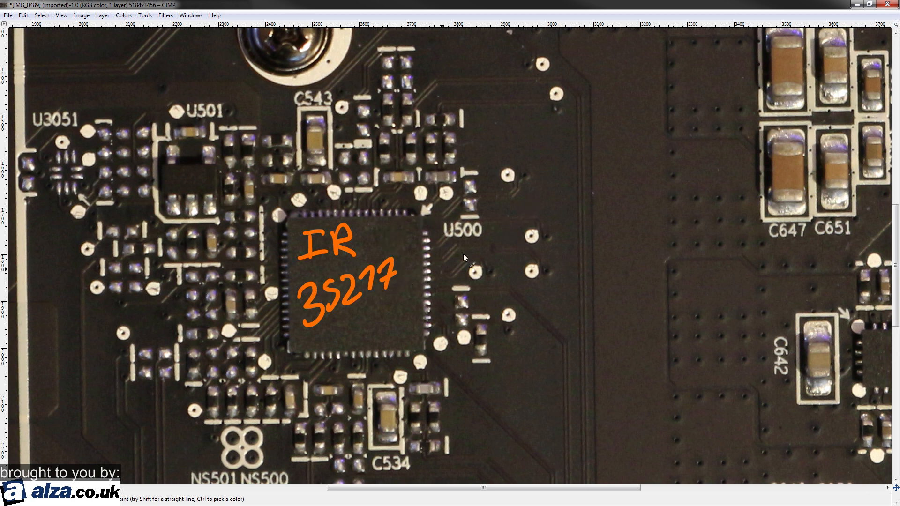
mouse_move(377, 136)
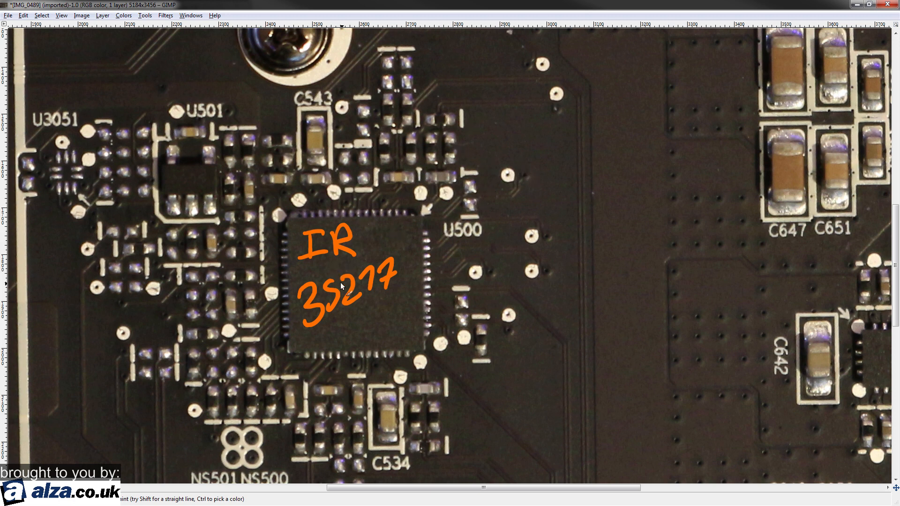
mouse_move(379, 232)
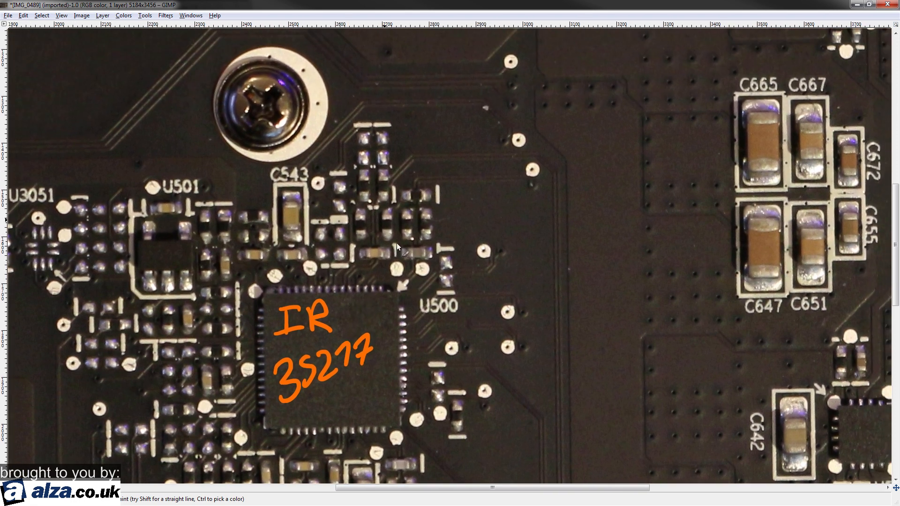
drag(378, 178, 391, 195)
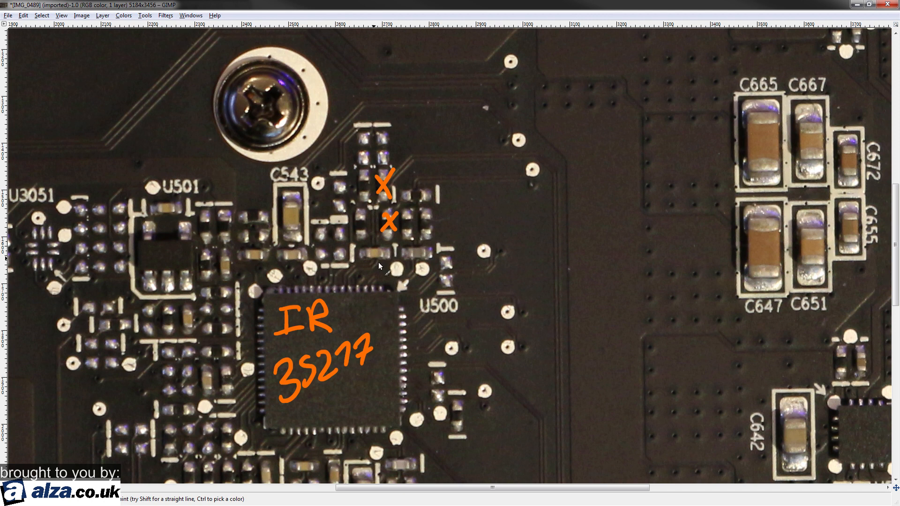
click(385, 251)
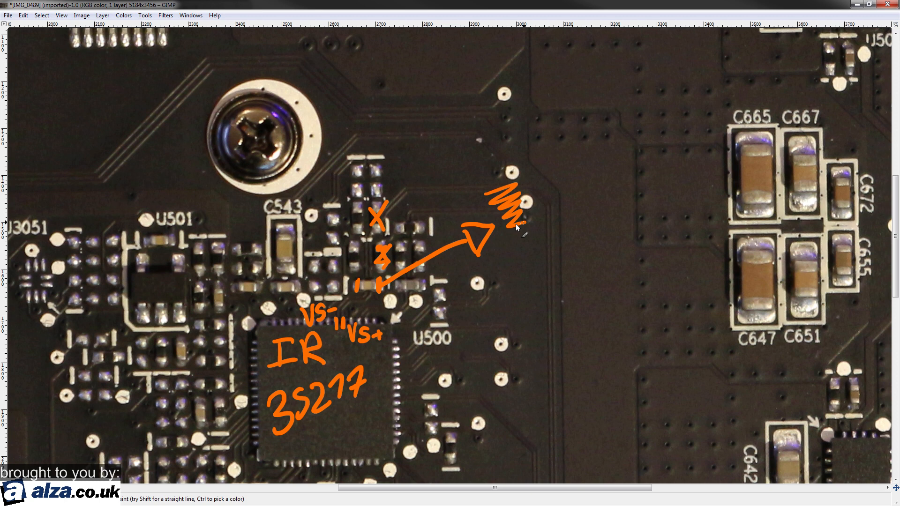
Step: Draw an orange lead from the zigzag potentiometer symbol down to Vcore
drag(519, 230, 563, 325)
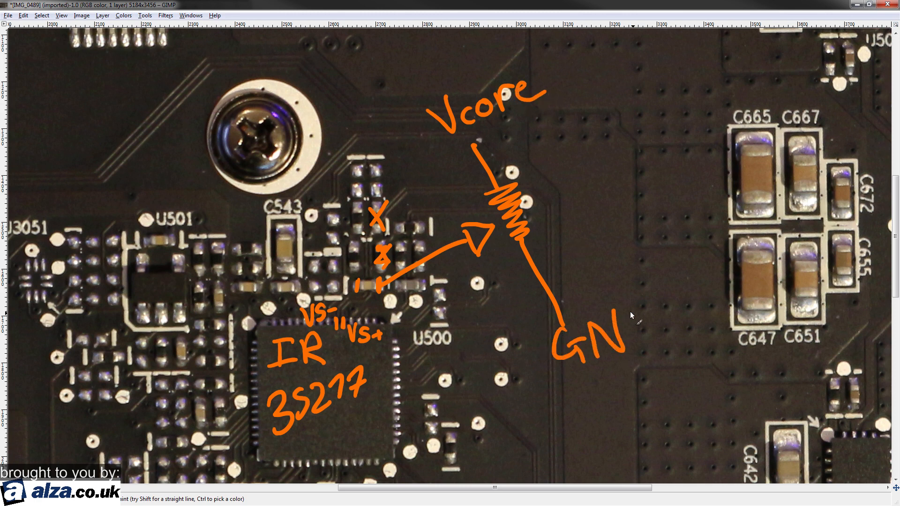
scroll(down, 3)
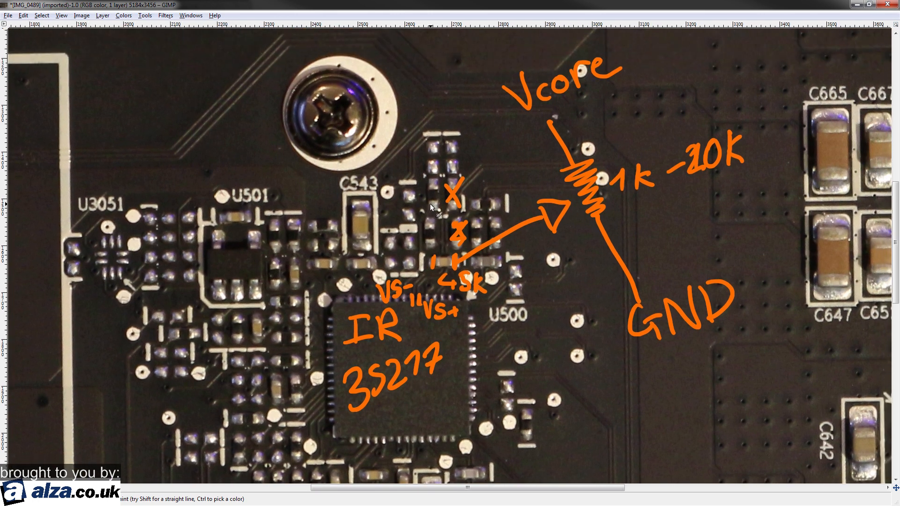
scroll(down, 3)
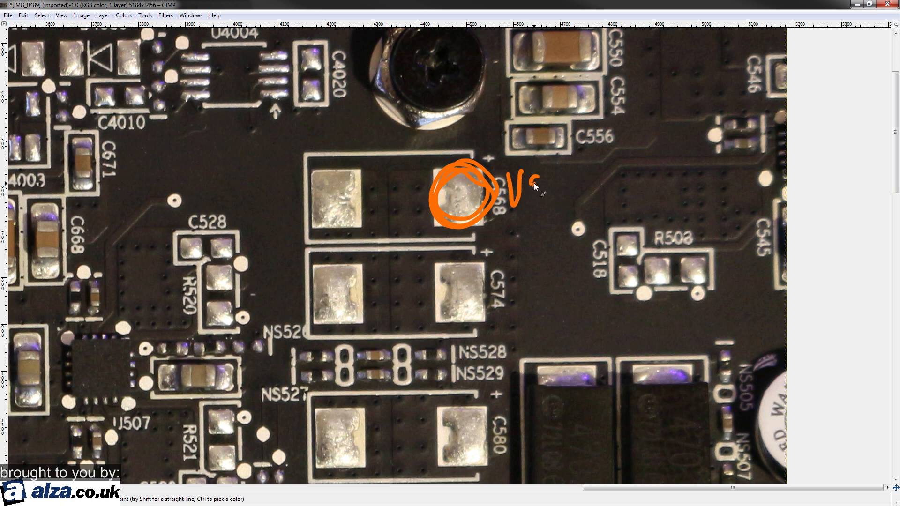
Step: Finish the orange handwritten 'Vcore' label beside the circled C568 pad
drag(517, 190, 580, 198)
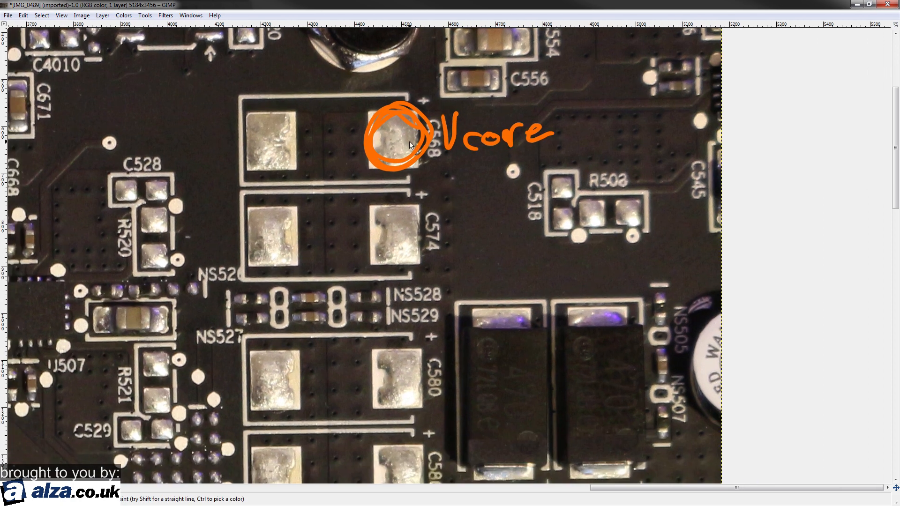
mouse_move(437, 174)
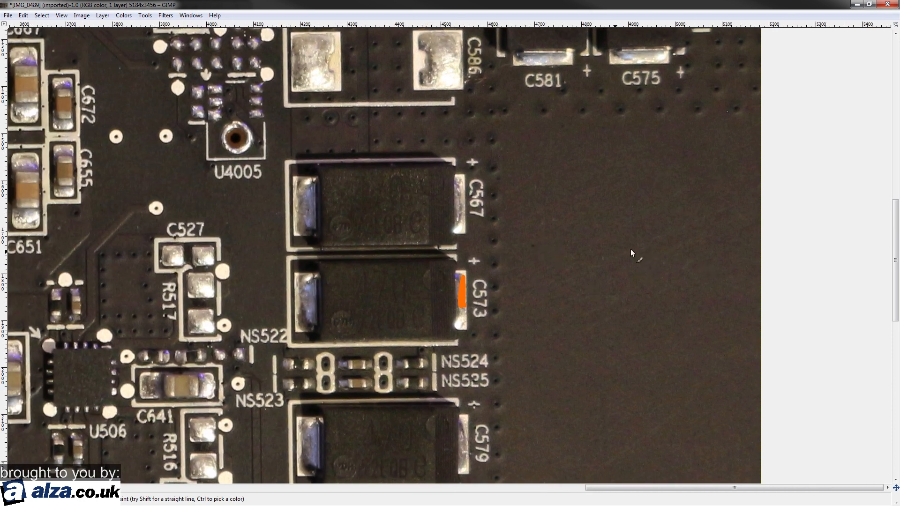
Step: Draw an orange arrow beside C573 and a lead line from the boxed IR note near the CE mark
drag(637, 248, 692, 247)
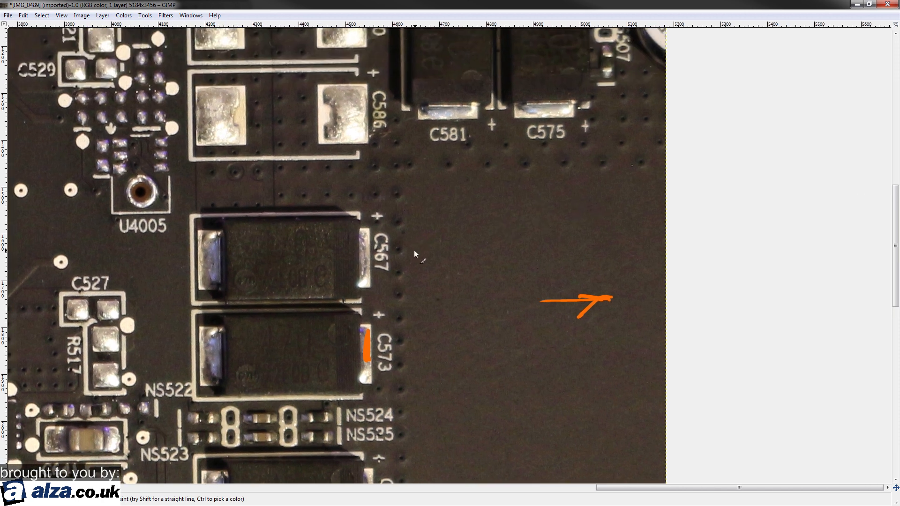
mouse_move(427, 248)
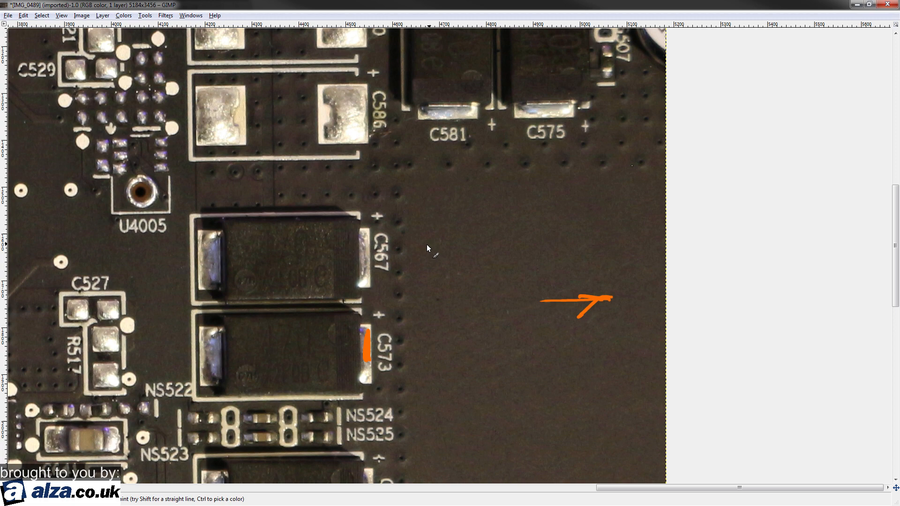
scroll(down, 3)
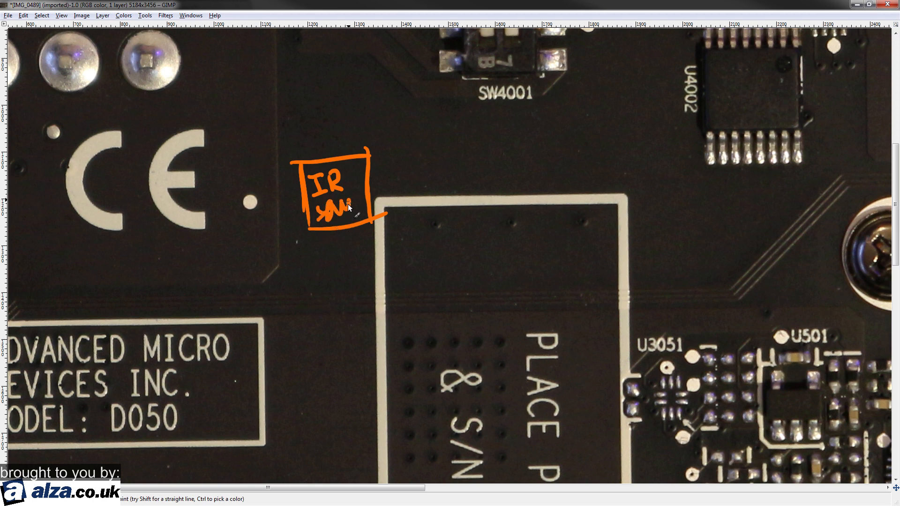
drag(365, 167, 430, 152)
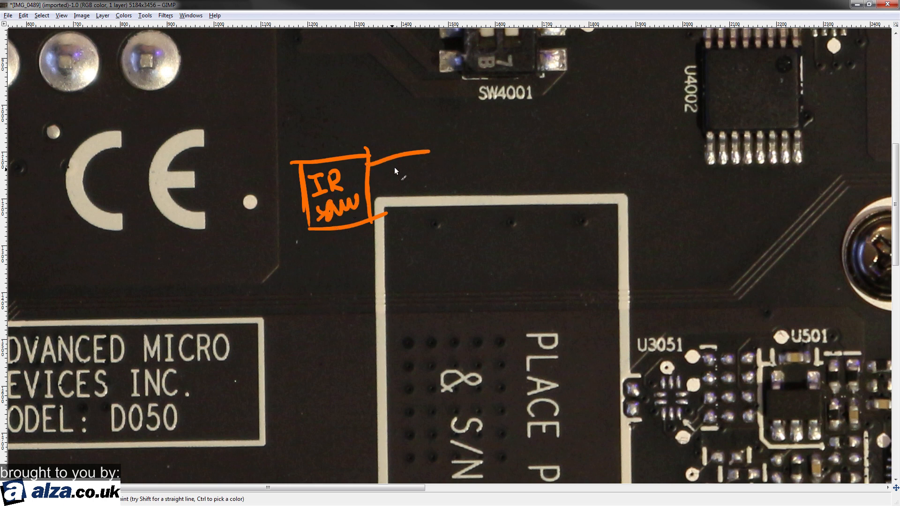